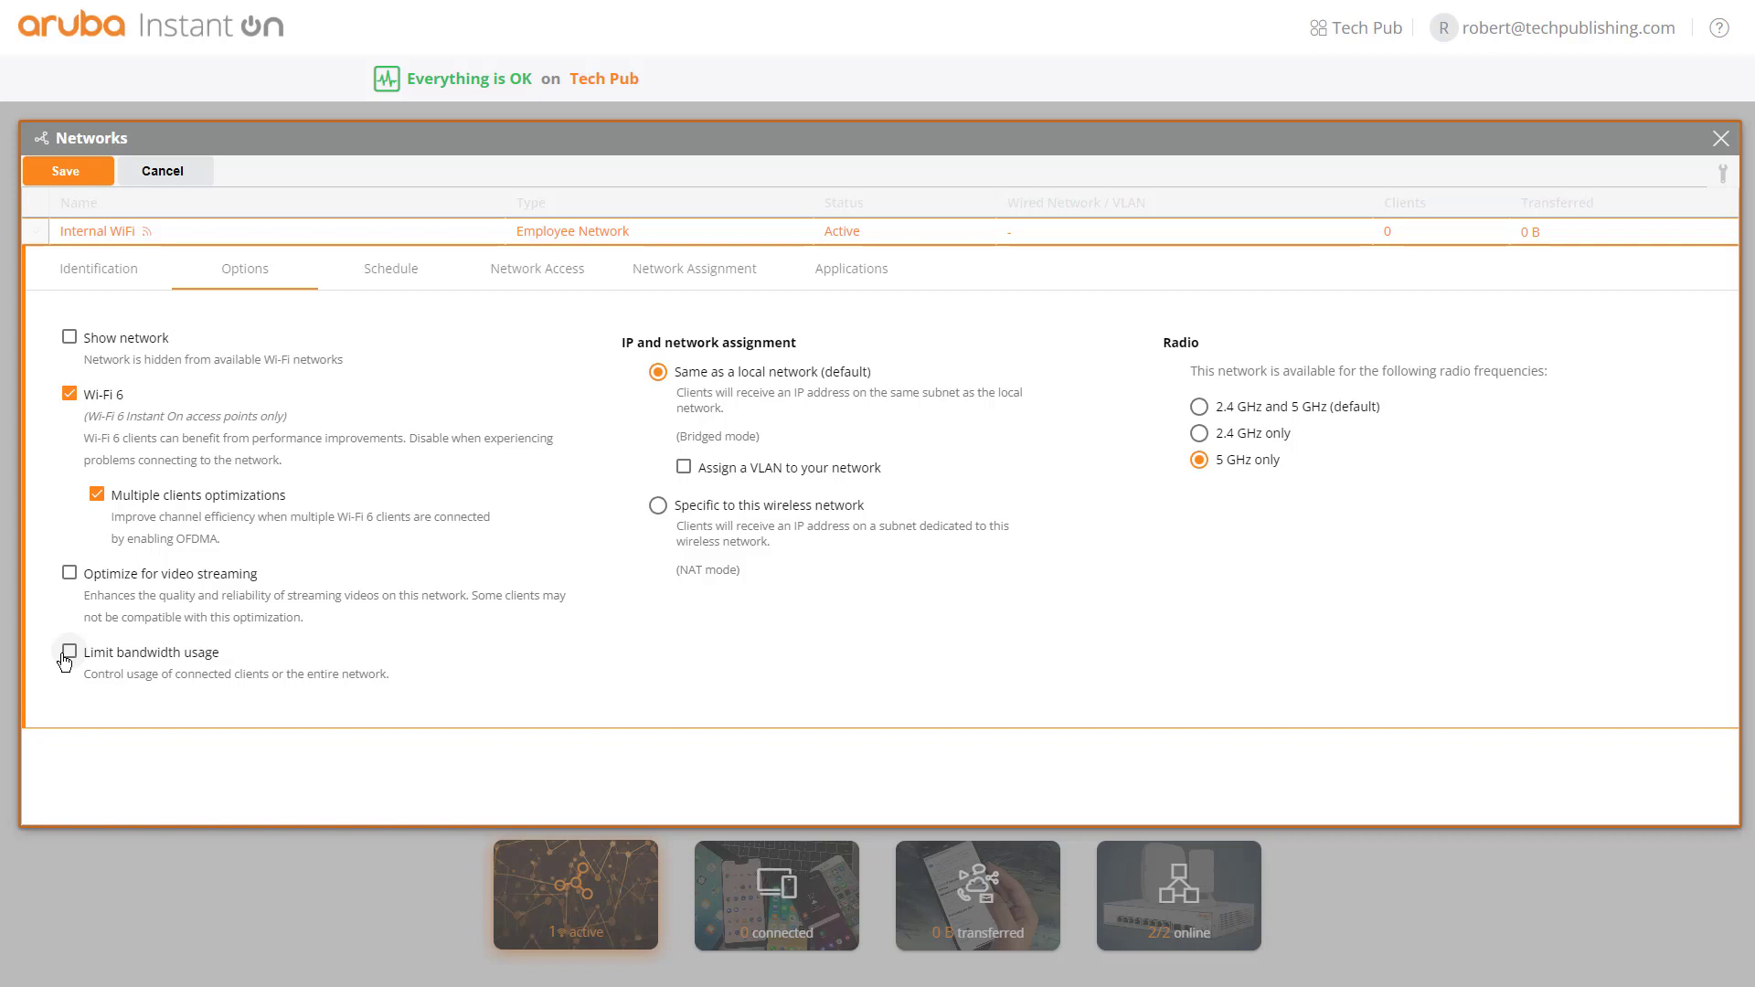
Enable Limit bandwidth usage and reveal the per-client download and upload sliders
left_click(69, 652)
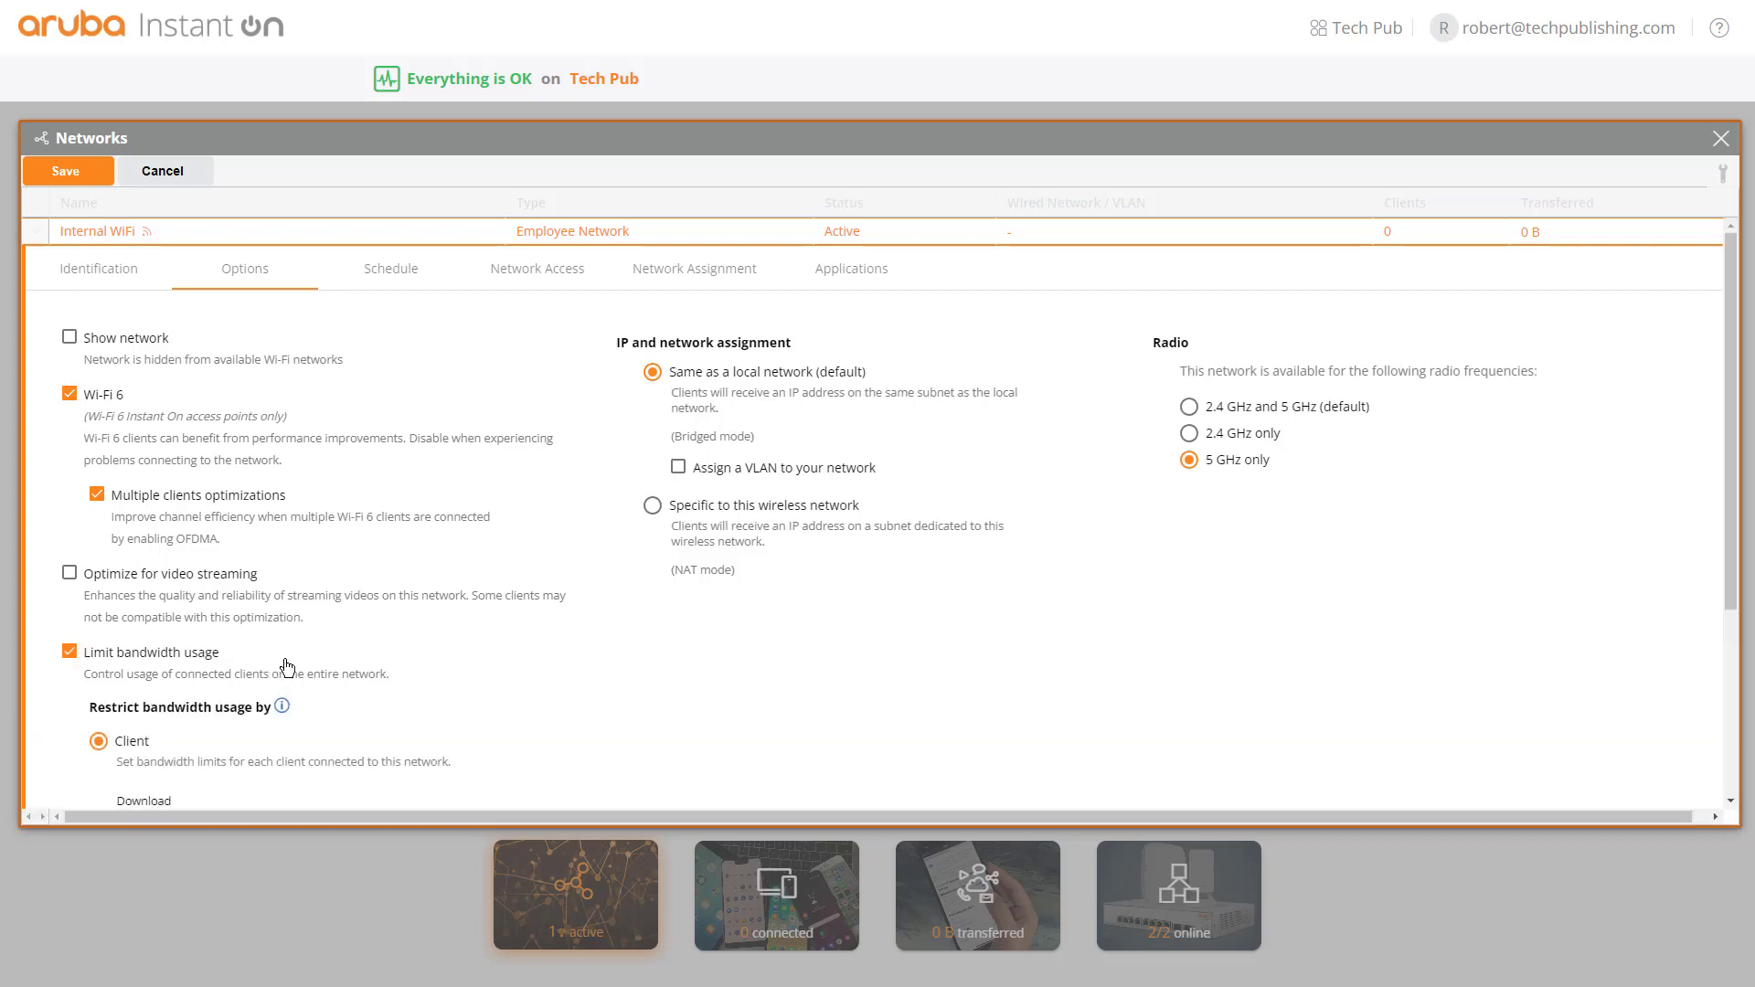
scroll("down", 3)
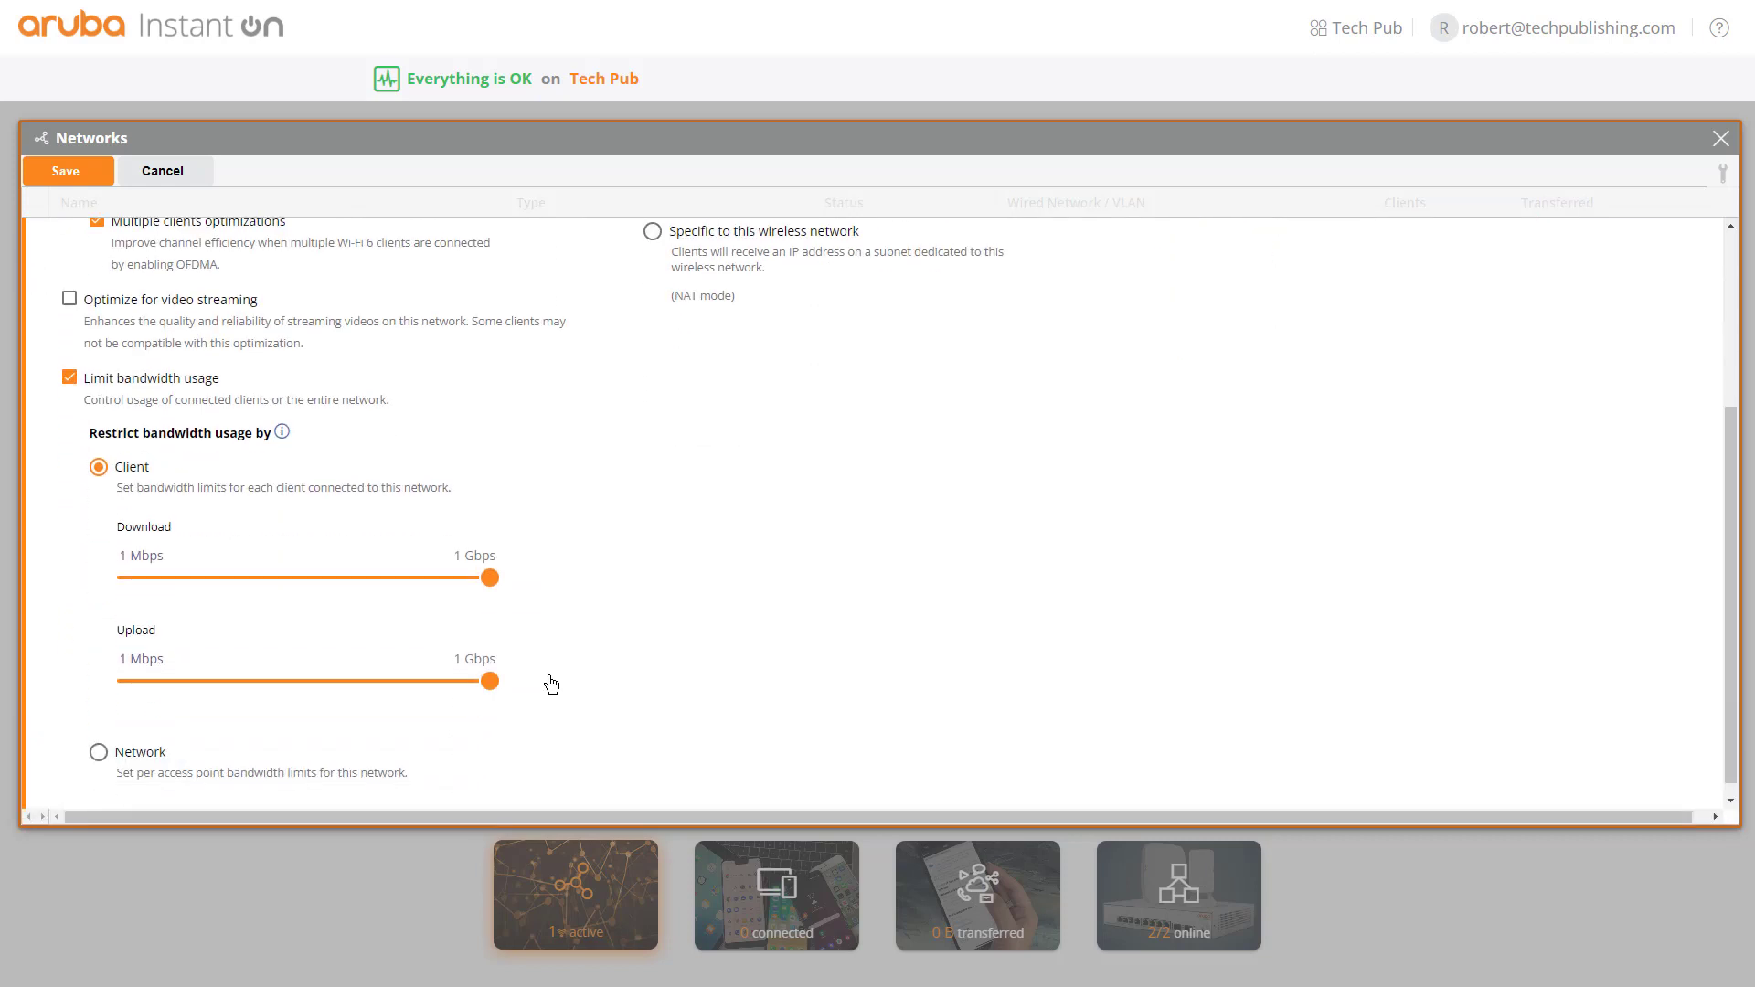
scroll("down", 3)
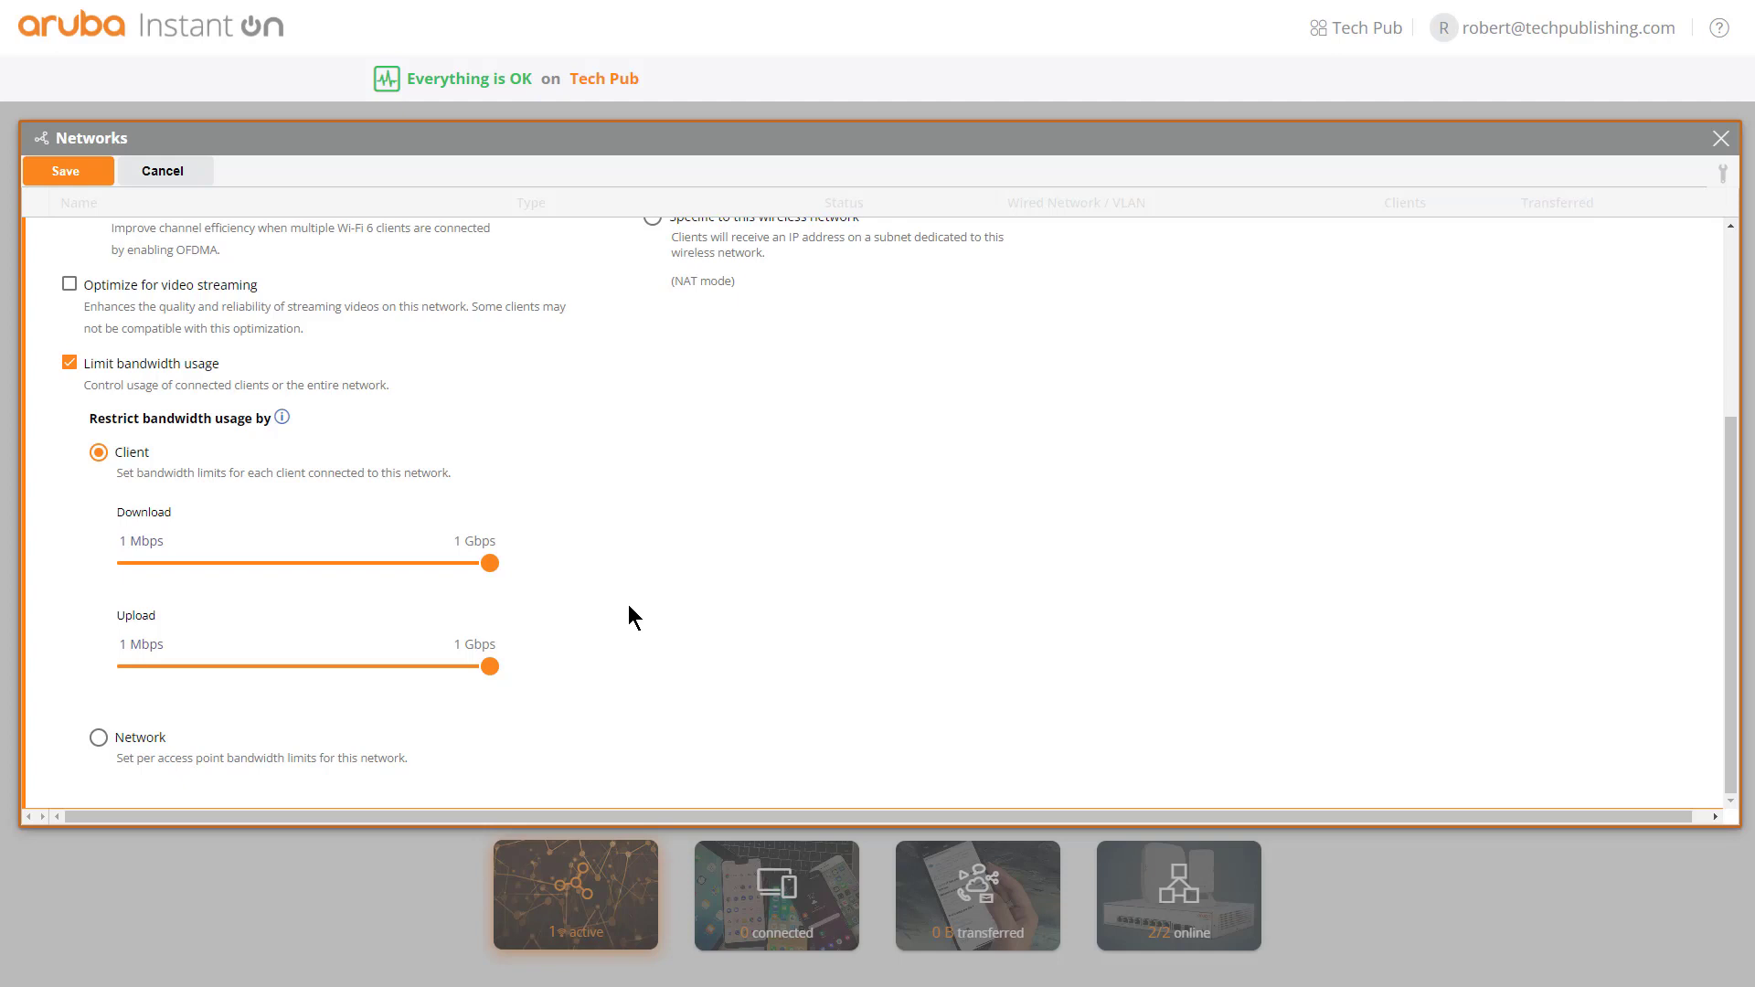
mouse_move(582, 606)
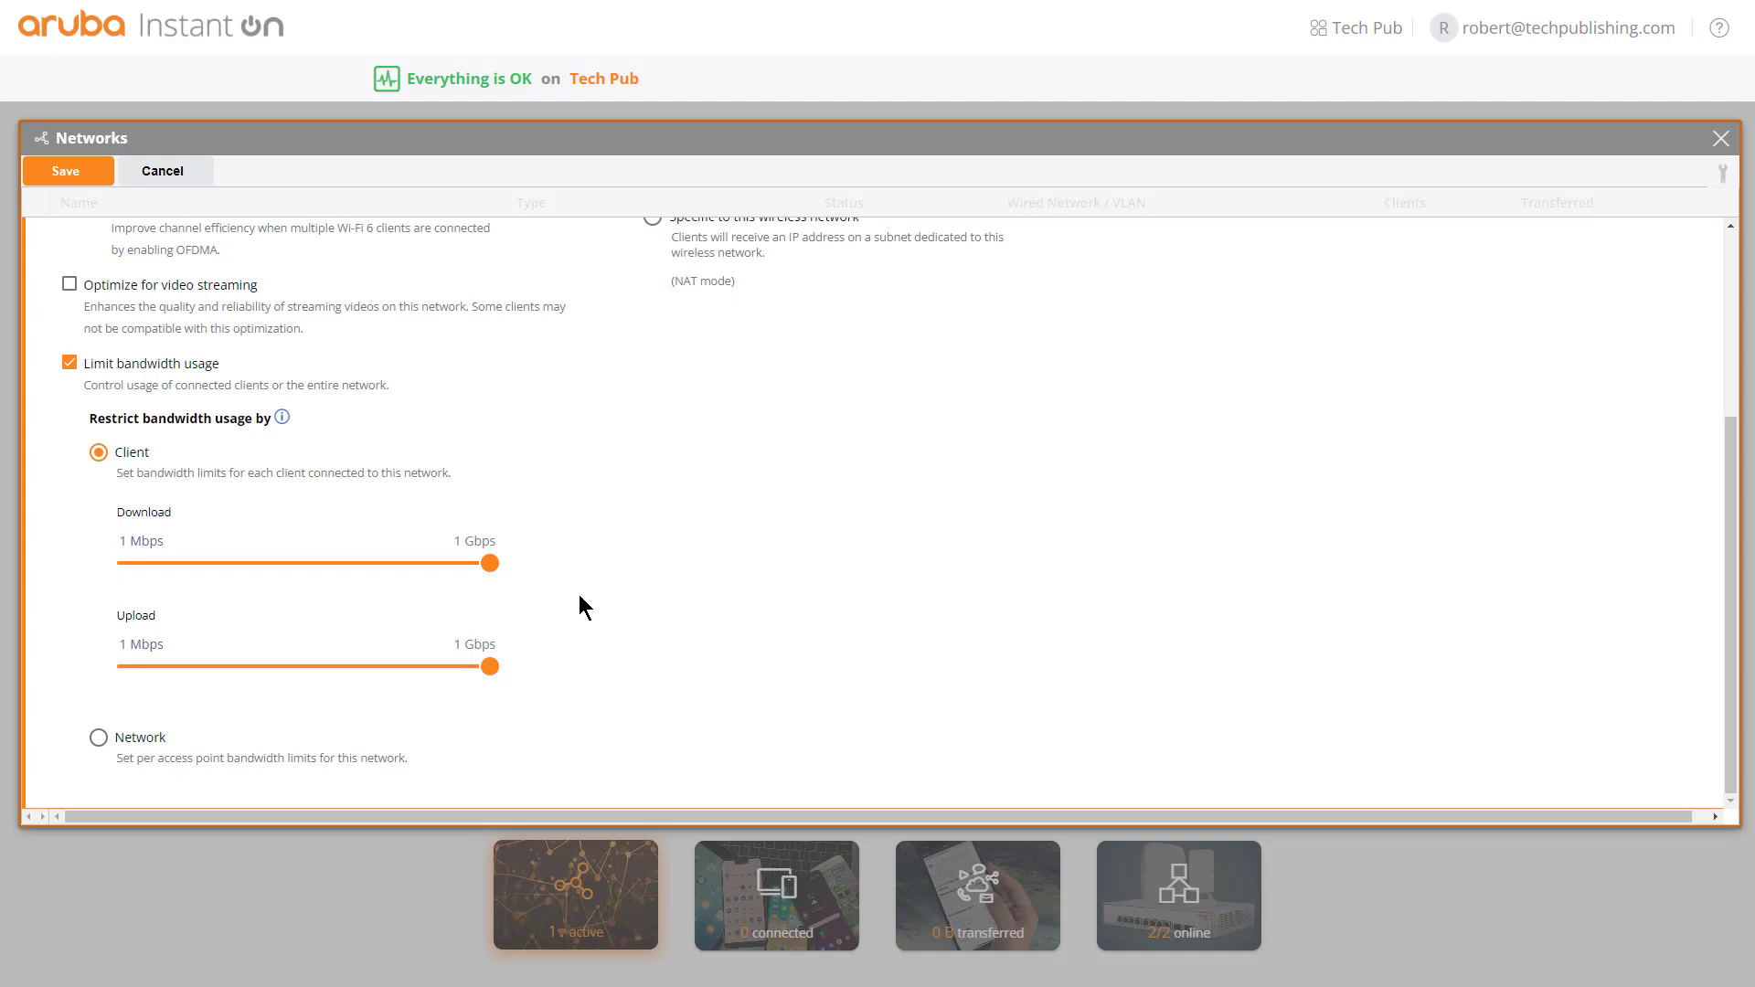
mouse_move(489, 564)
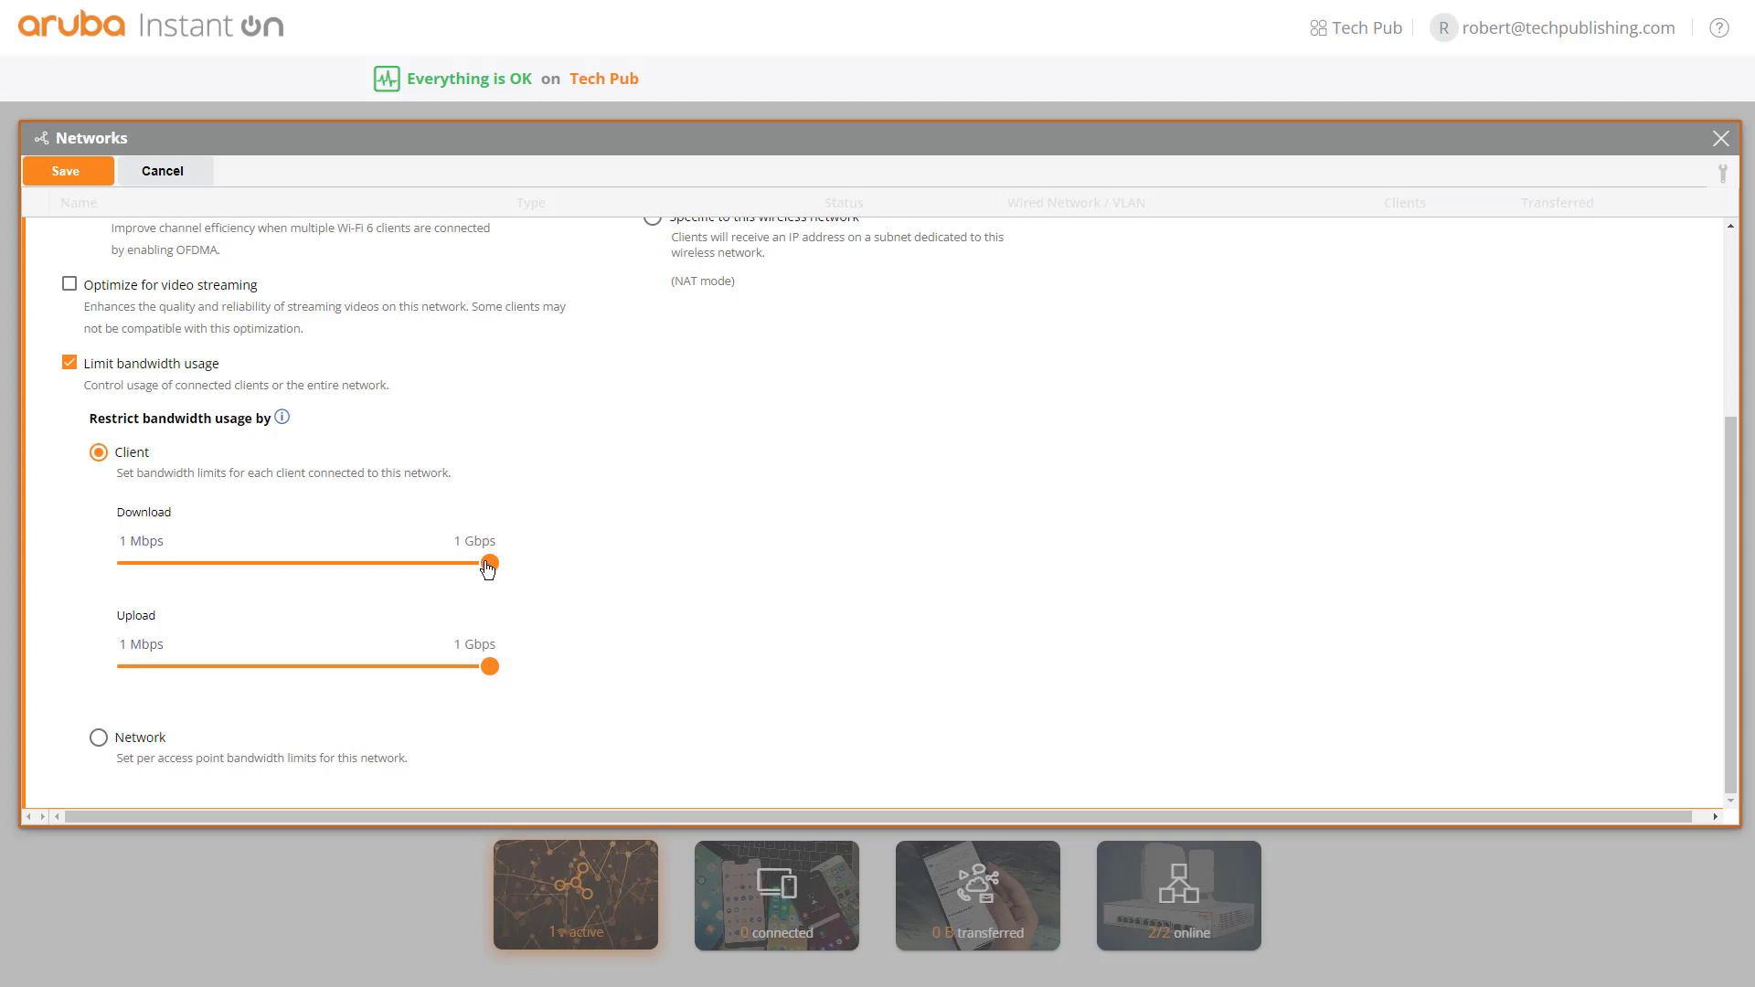
Set the per-client limits to 2 Mbps download and 5 Mbps upload
left_click_drag(488, 565, 358, 564)
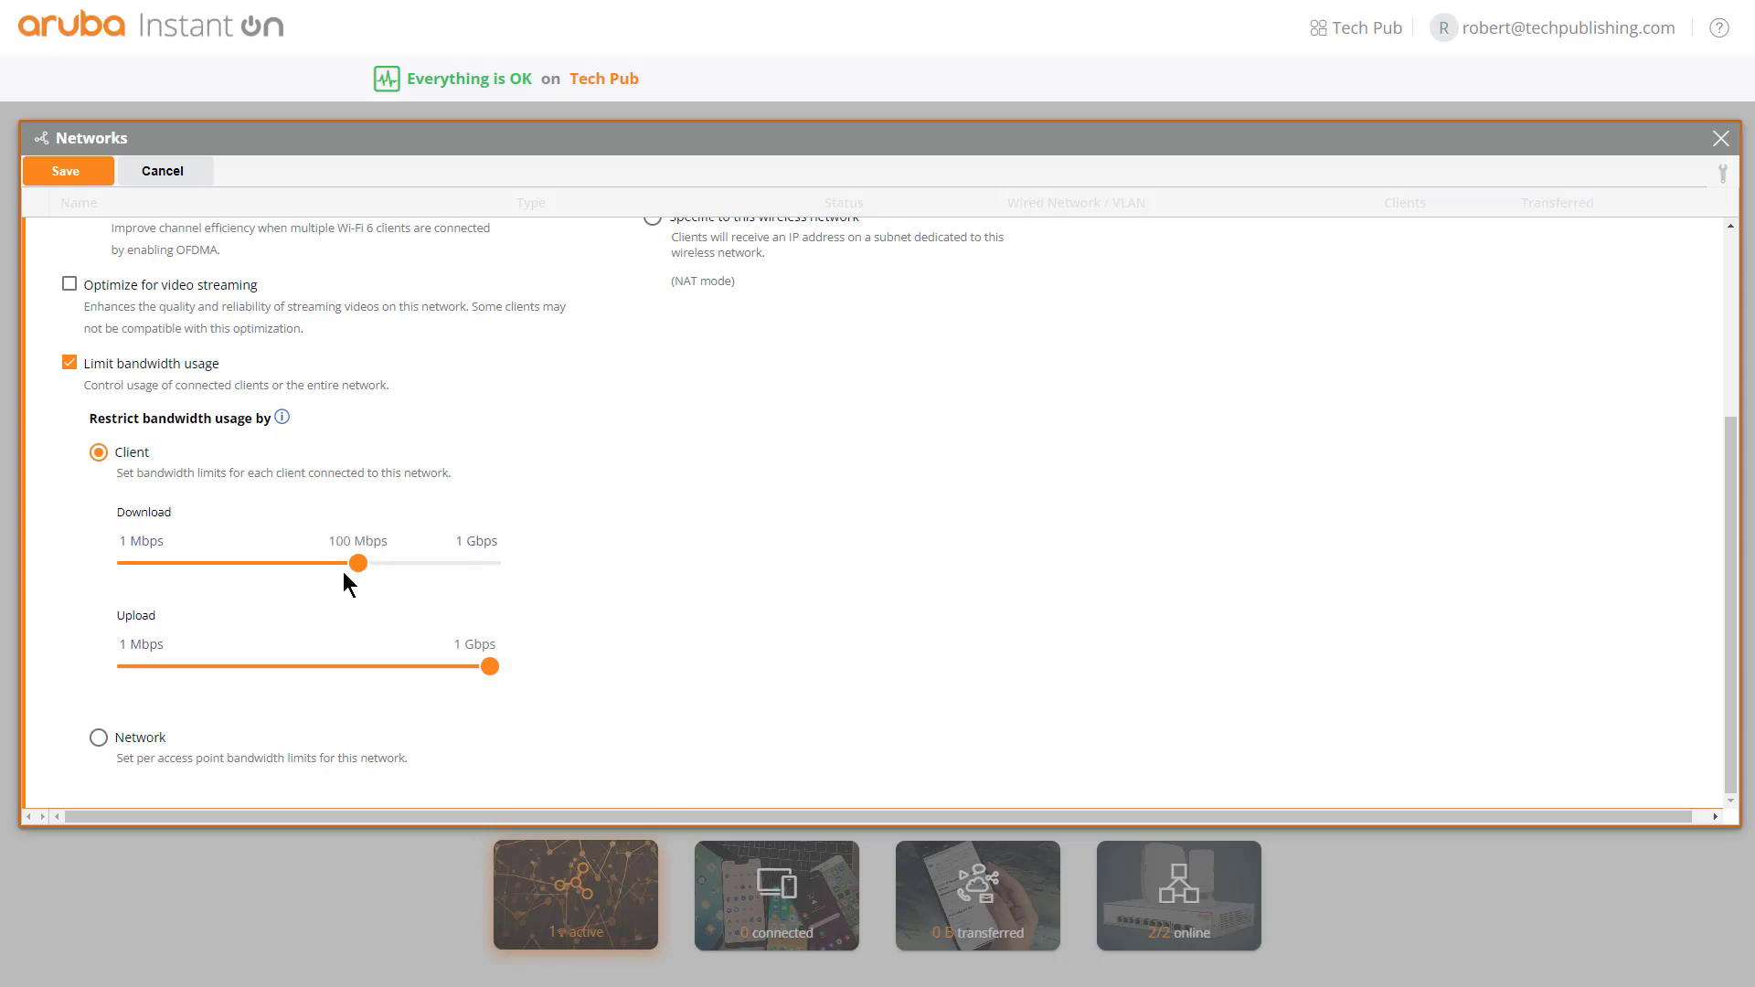
left_click_drag(359, 564, 161, 564)
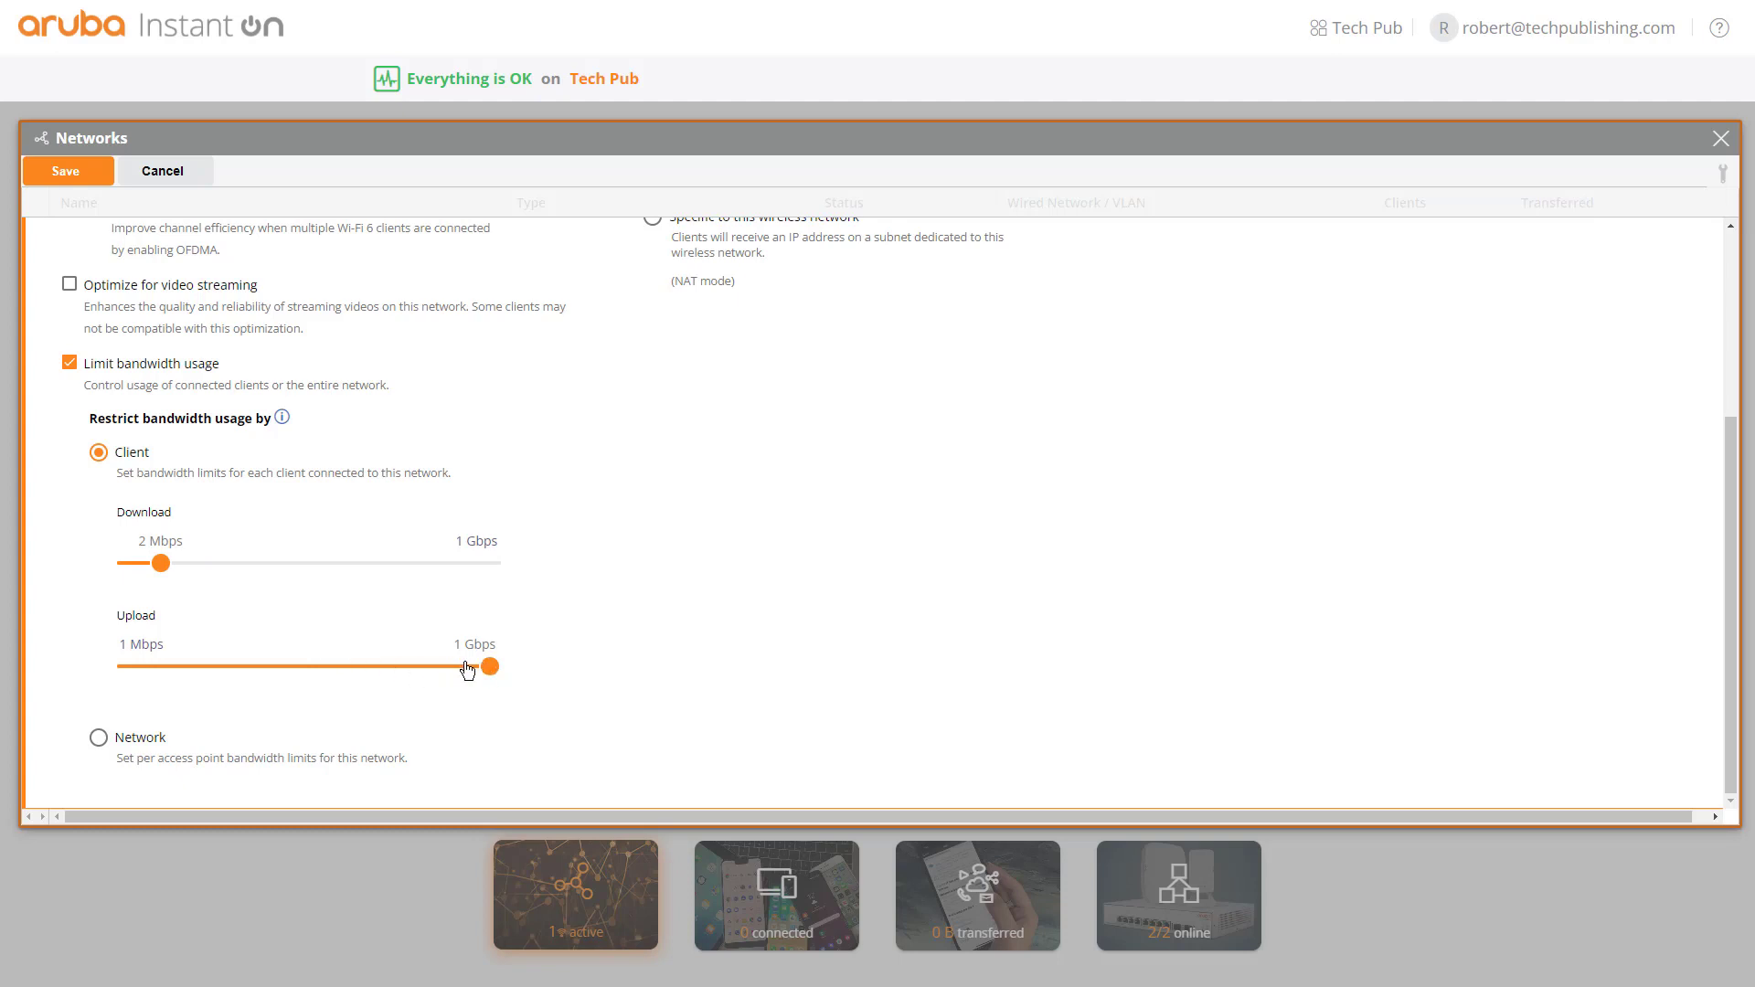
left_click_drag(484, 667, 157, 668)
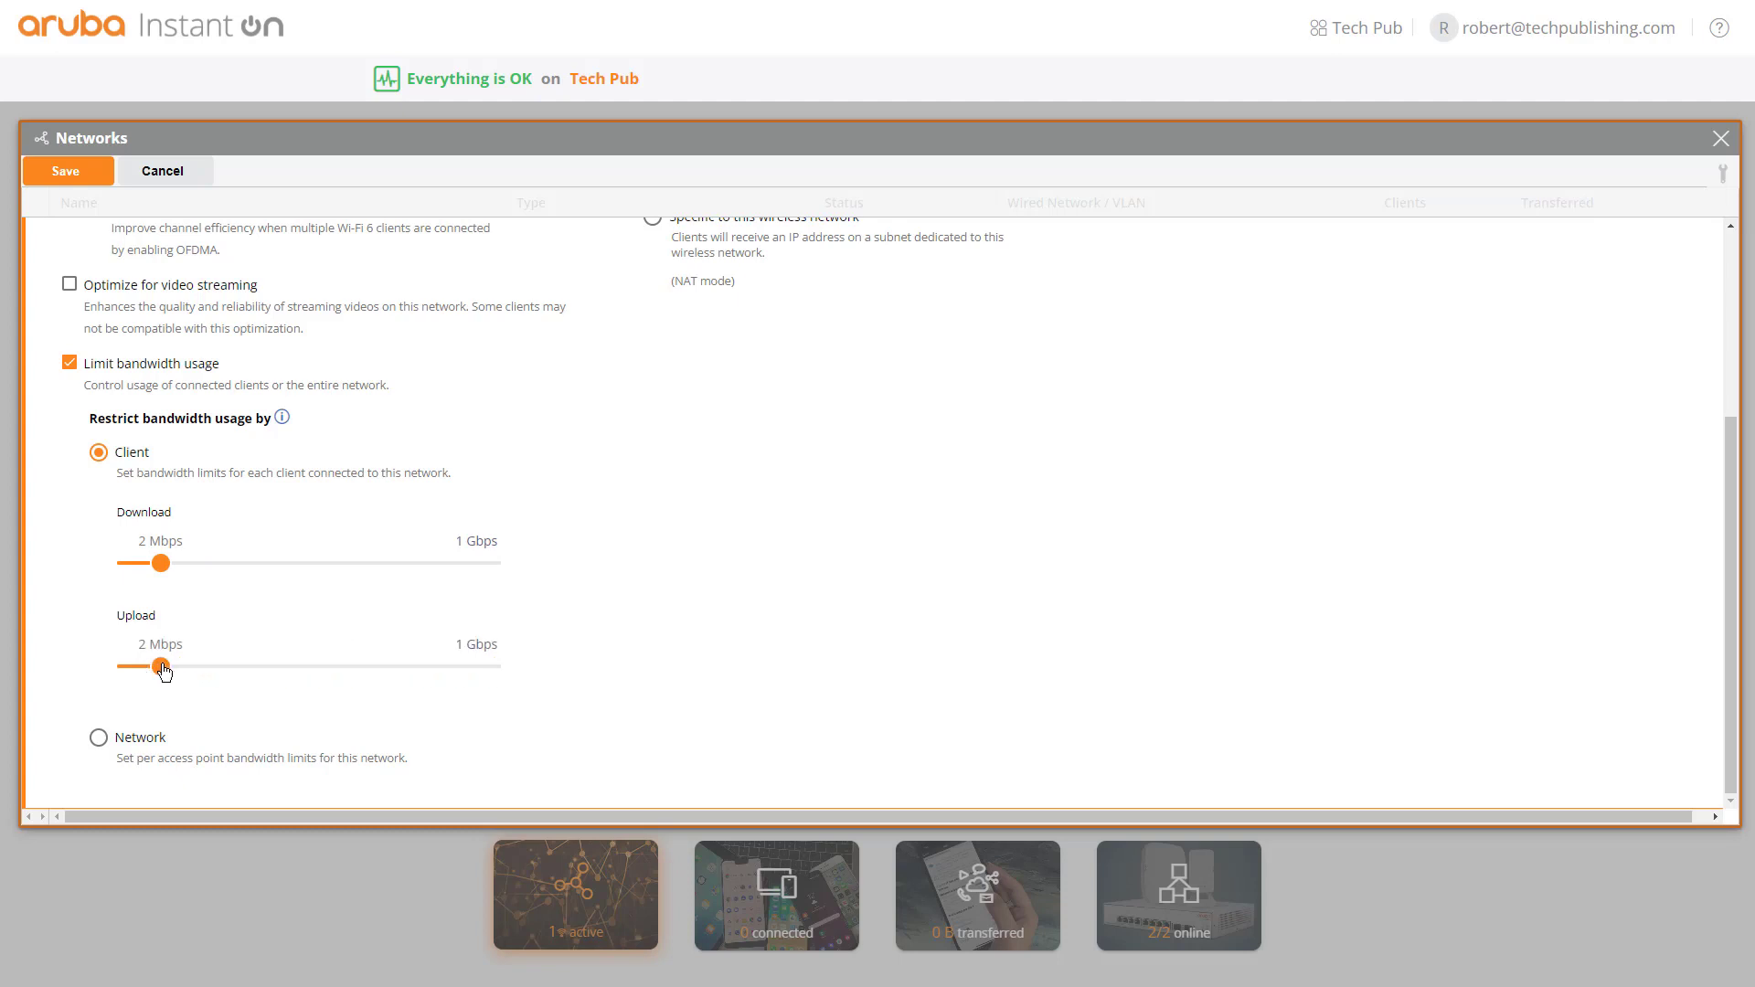
left_click_drag(160, 667, 230, 667)
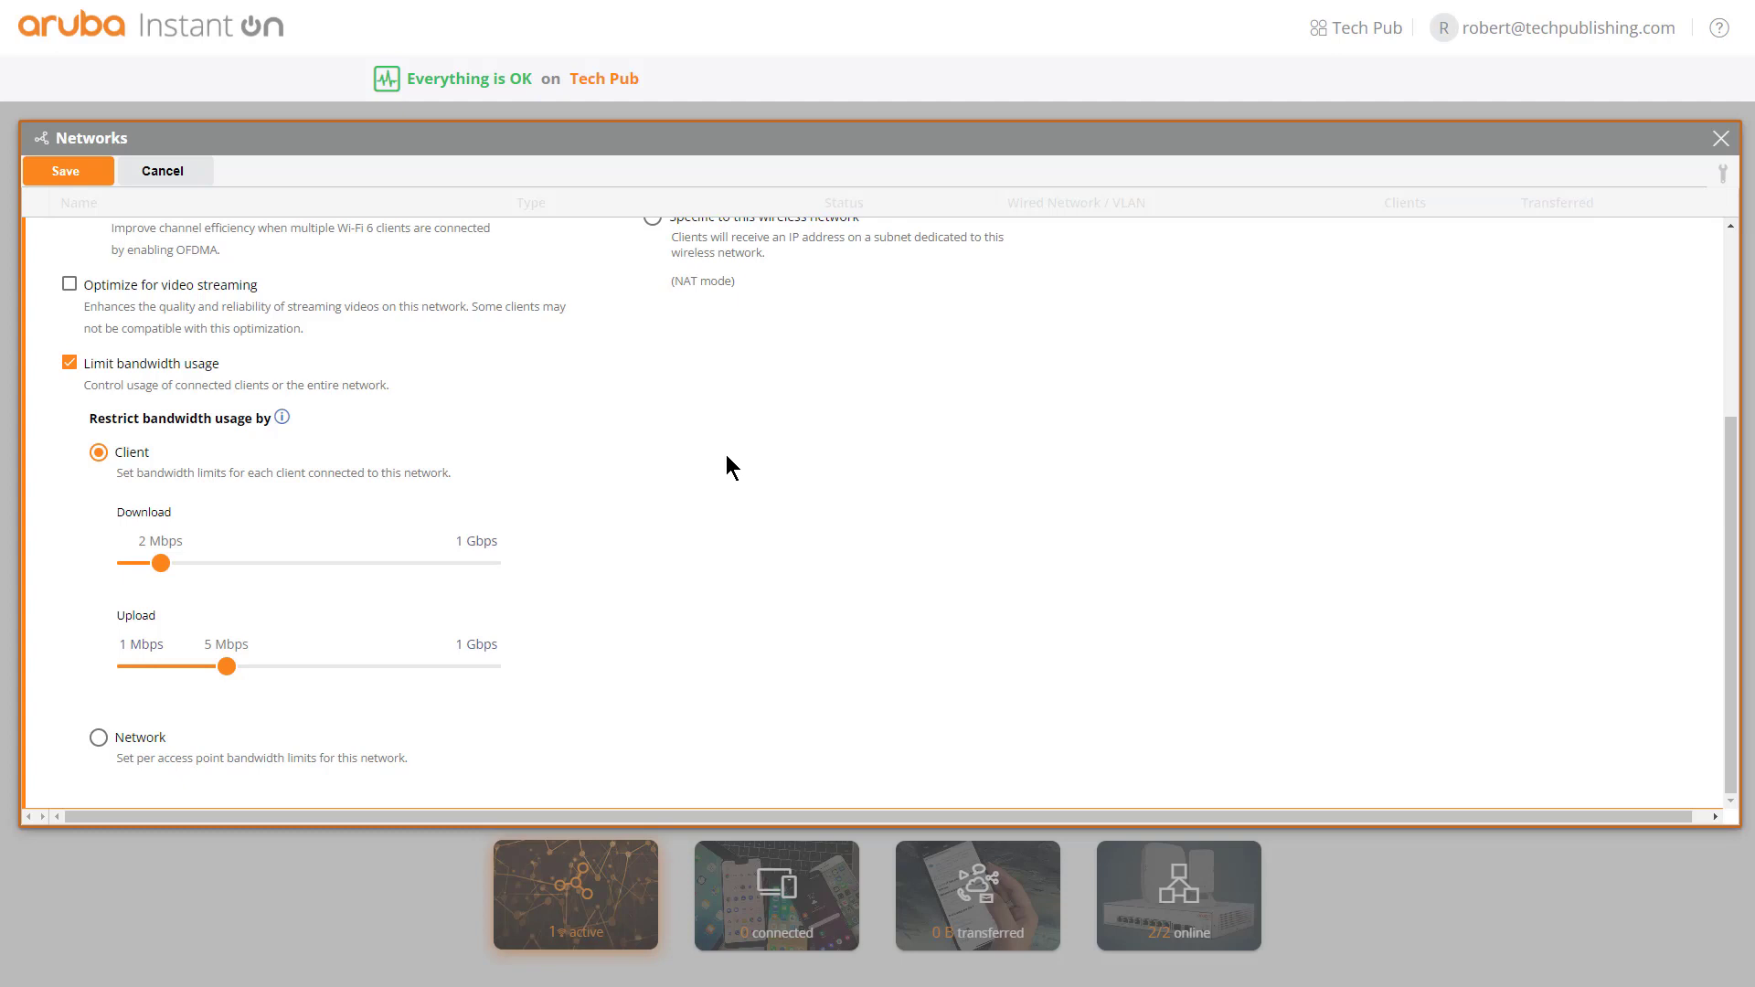
mouse_move(258, 571)
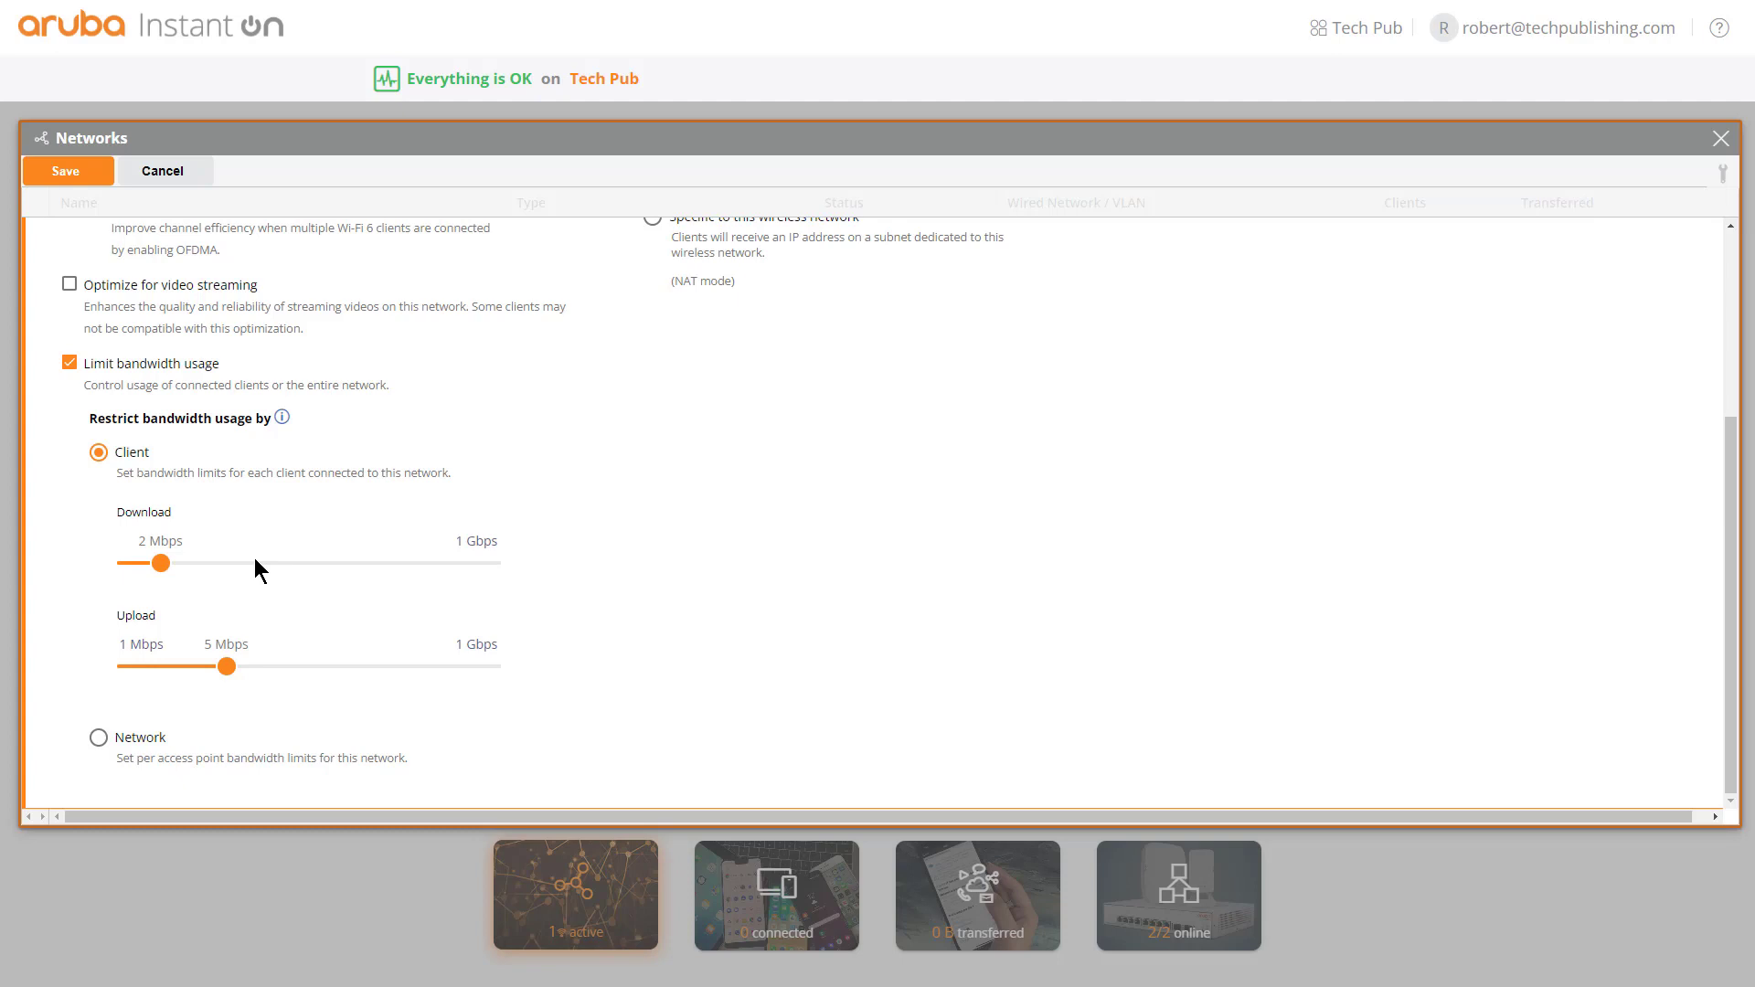
mouse_move(469, 592)
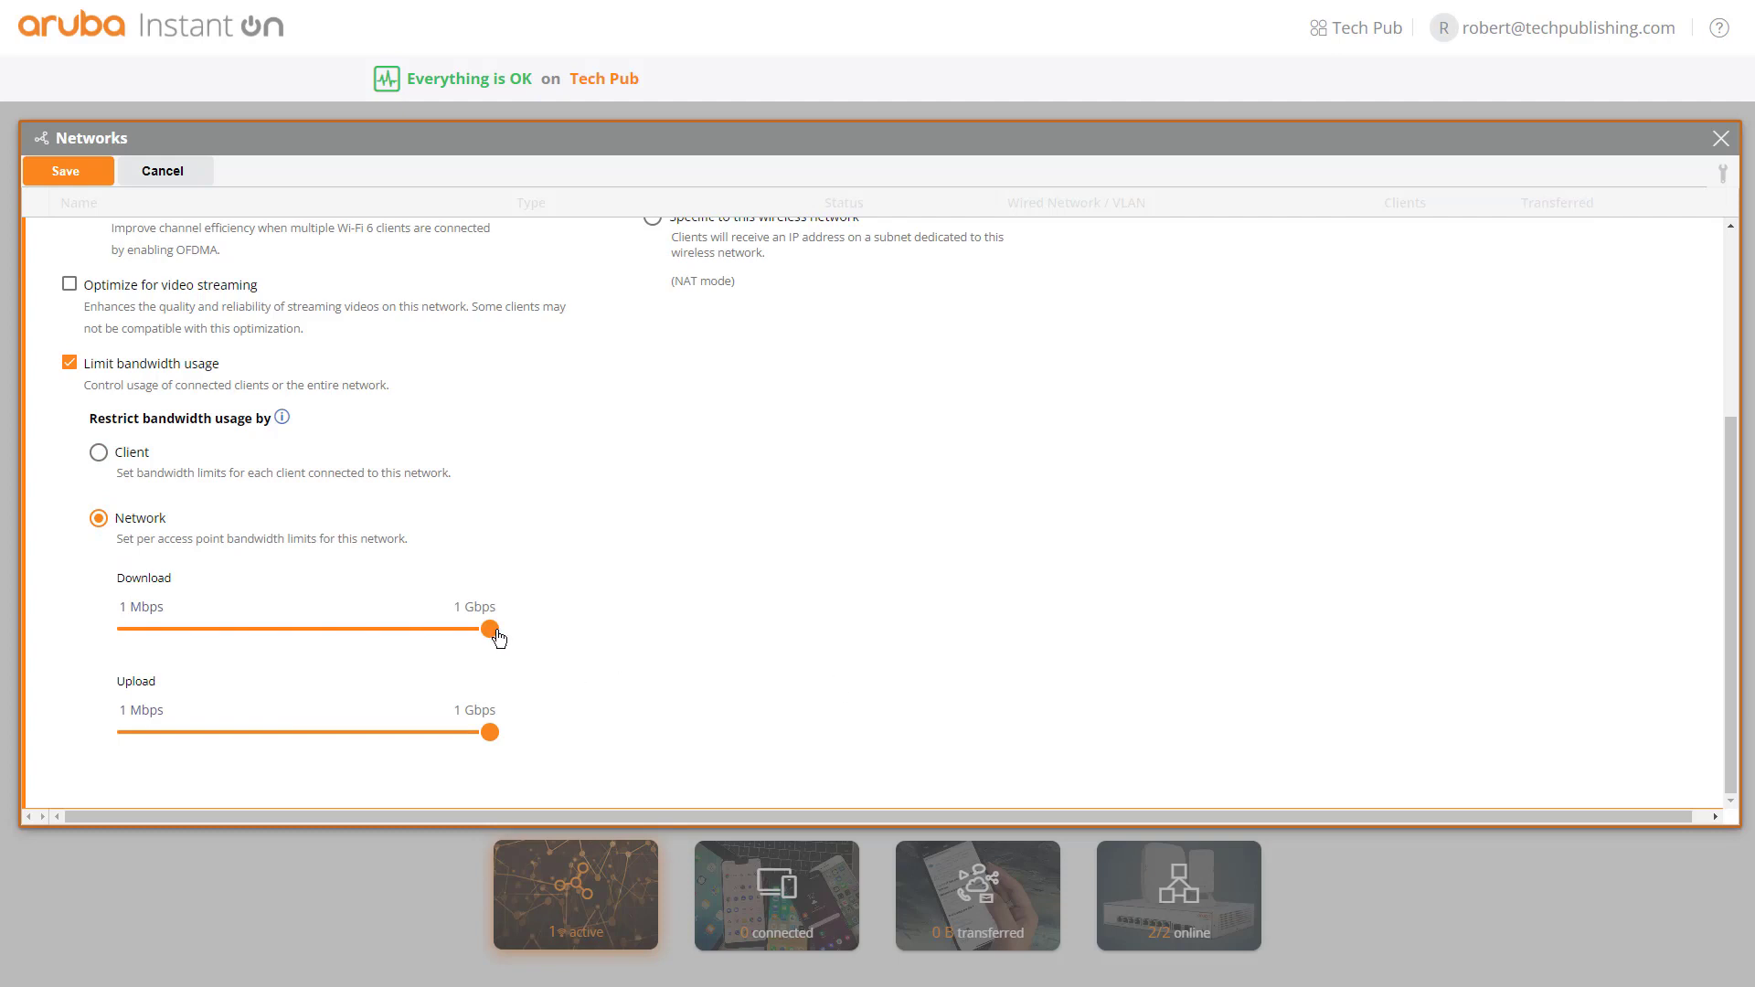
Set whole-network limits to 3 Mbps download and 2 Mbps upload, then return to per-client limits
left_click_drag(489, 629, 190, 629)
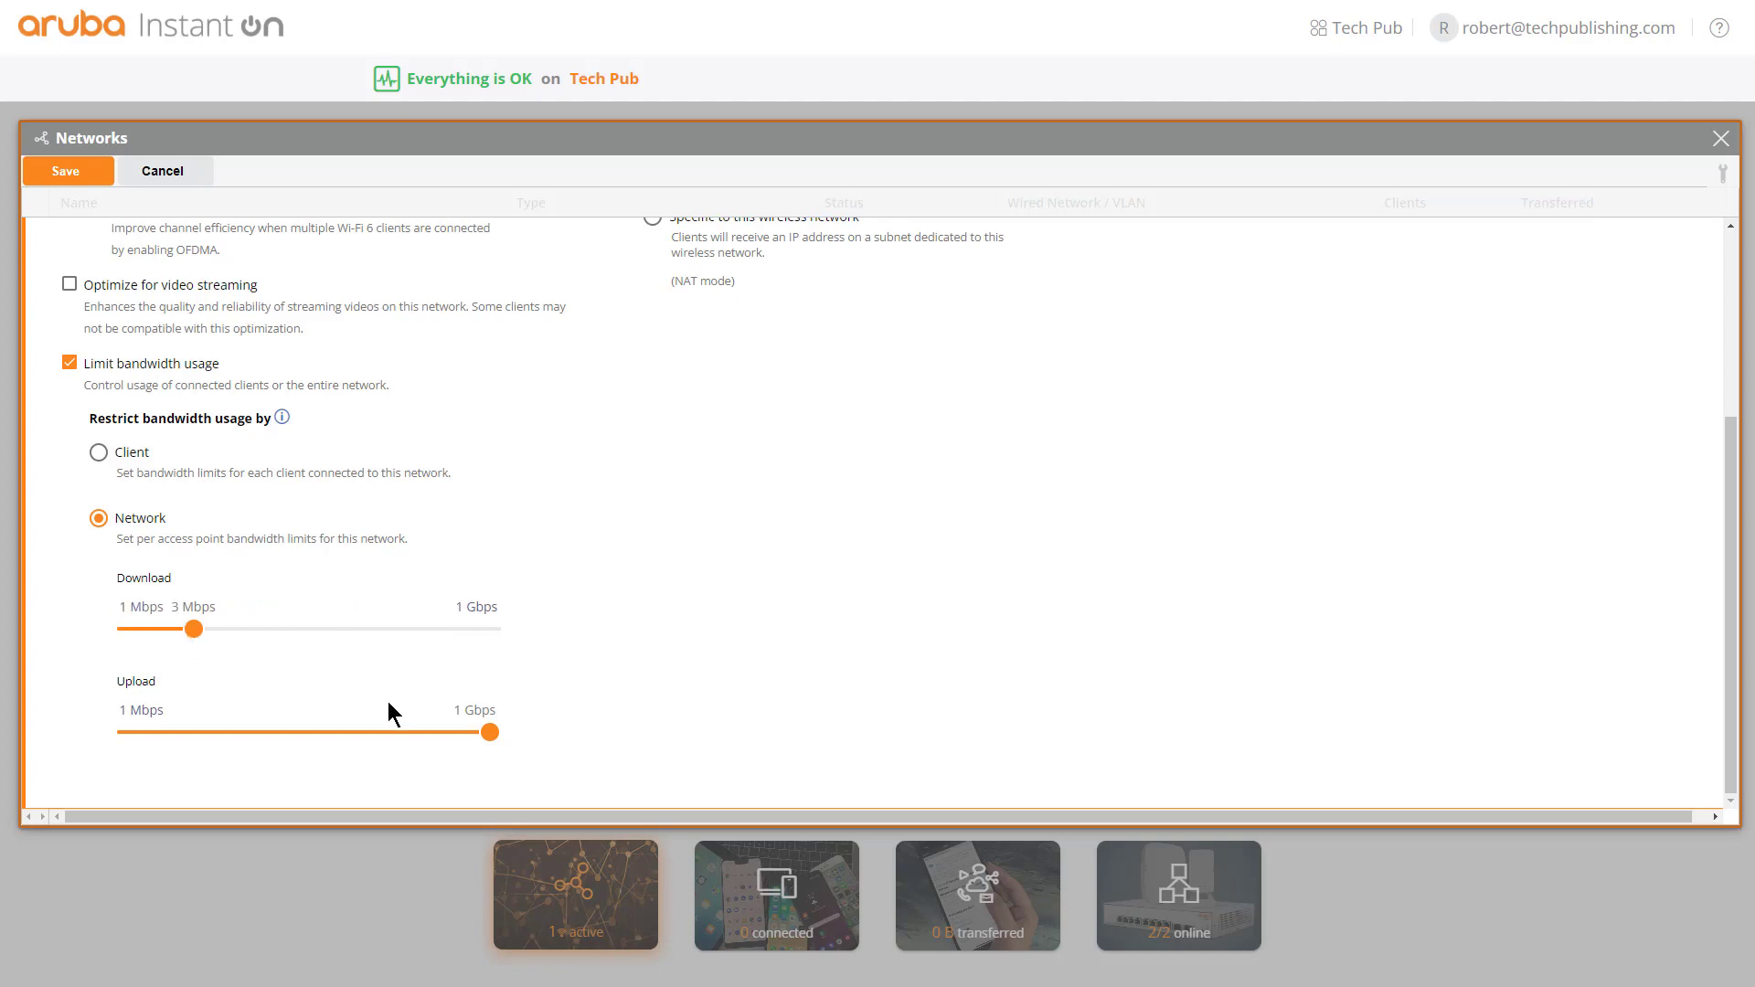
left_click_drag(488, 732, 225, 732)
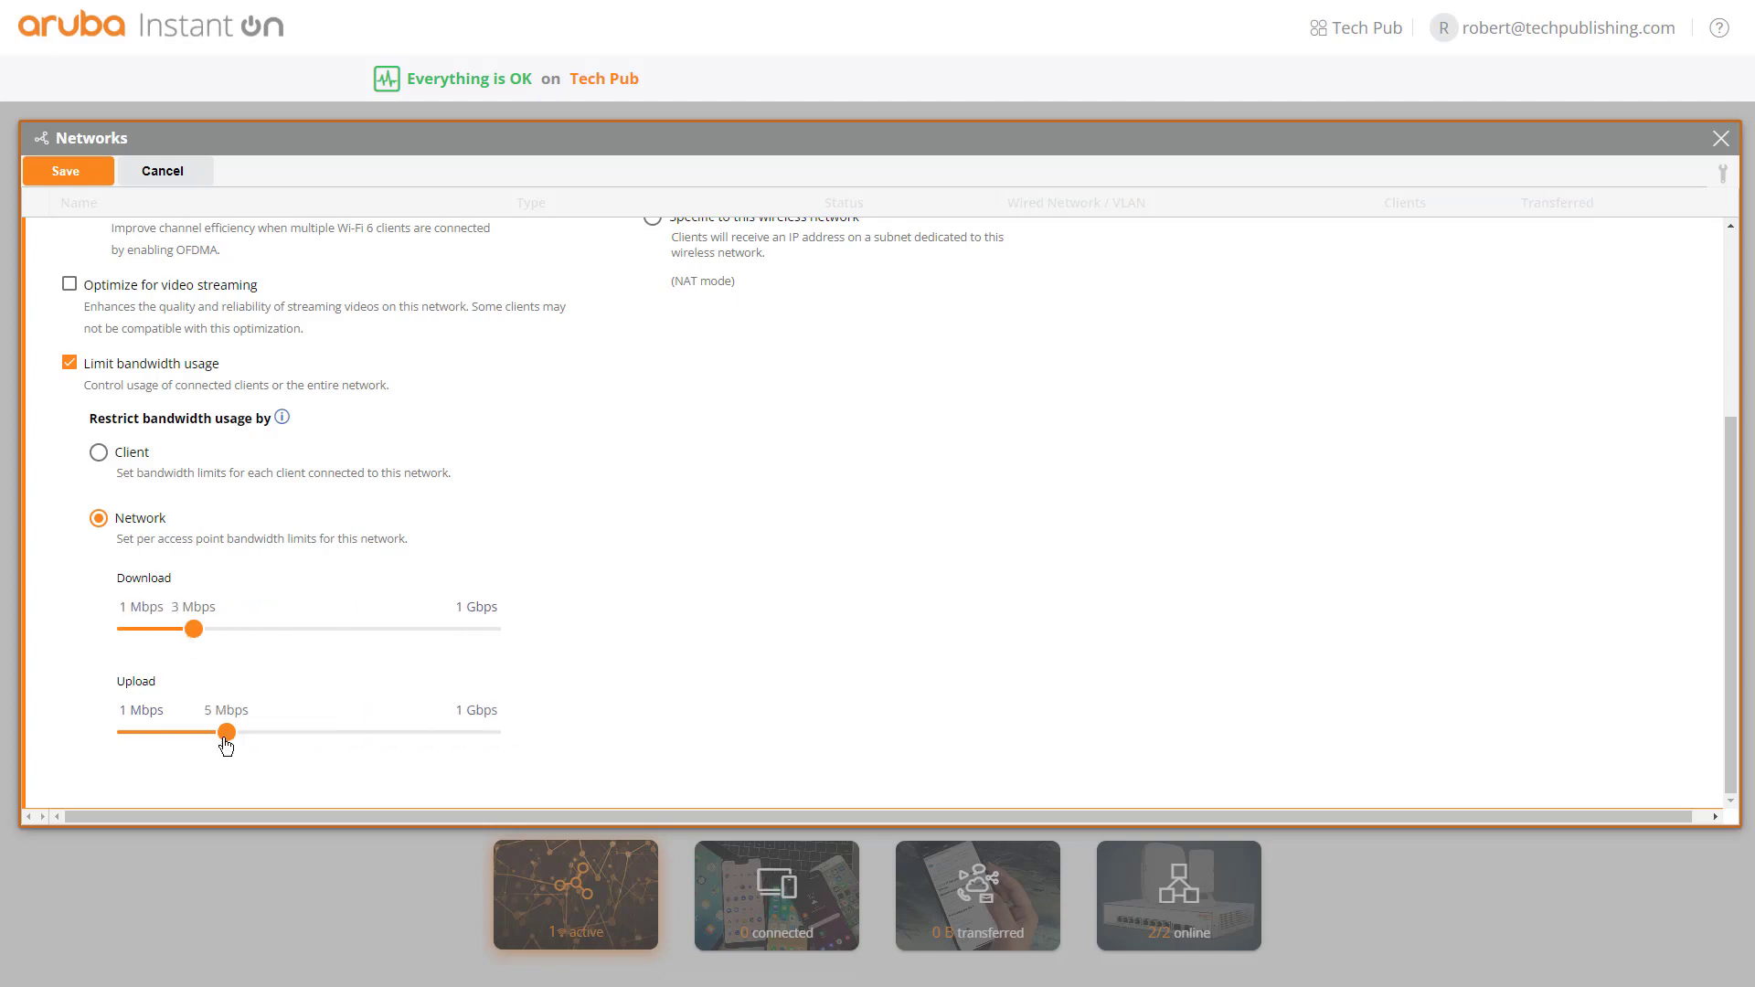
left_click_drag(226, 732, 160, 732)
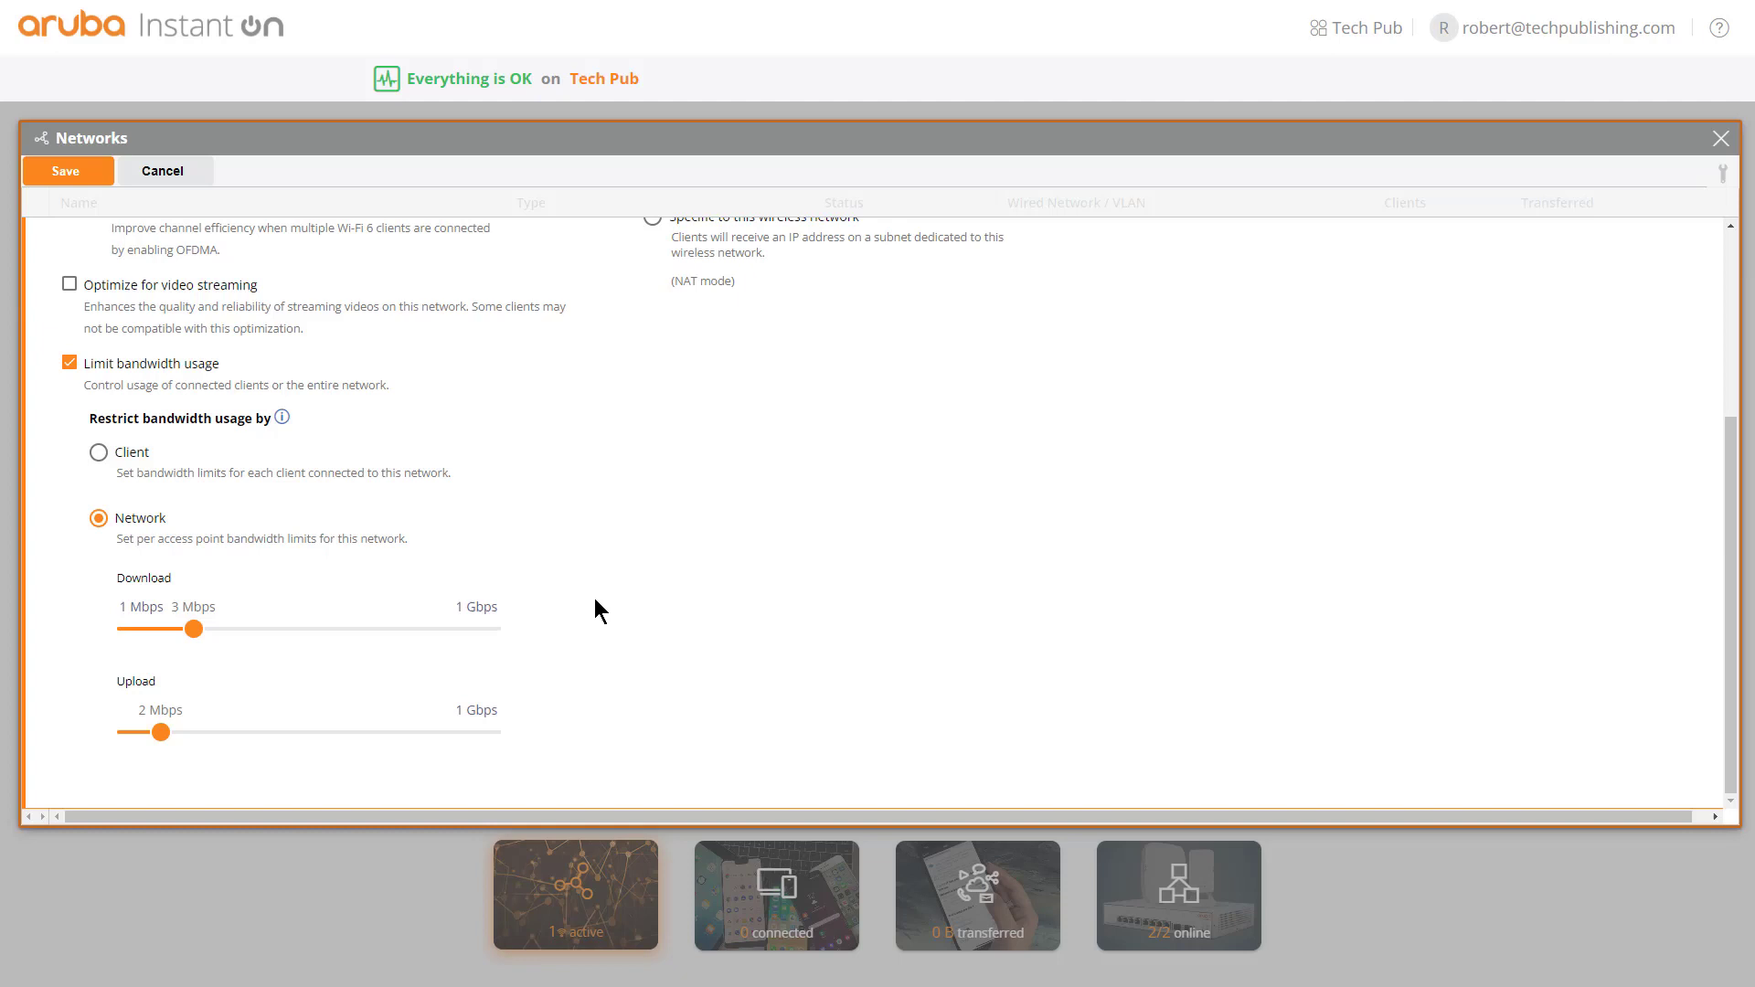
mouse_move(629, 560)
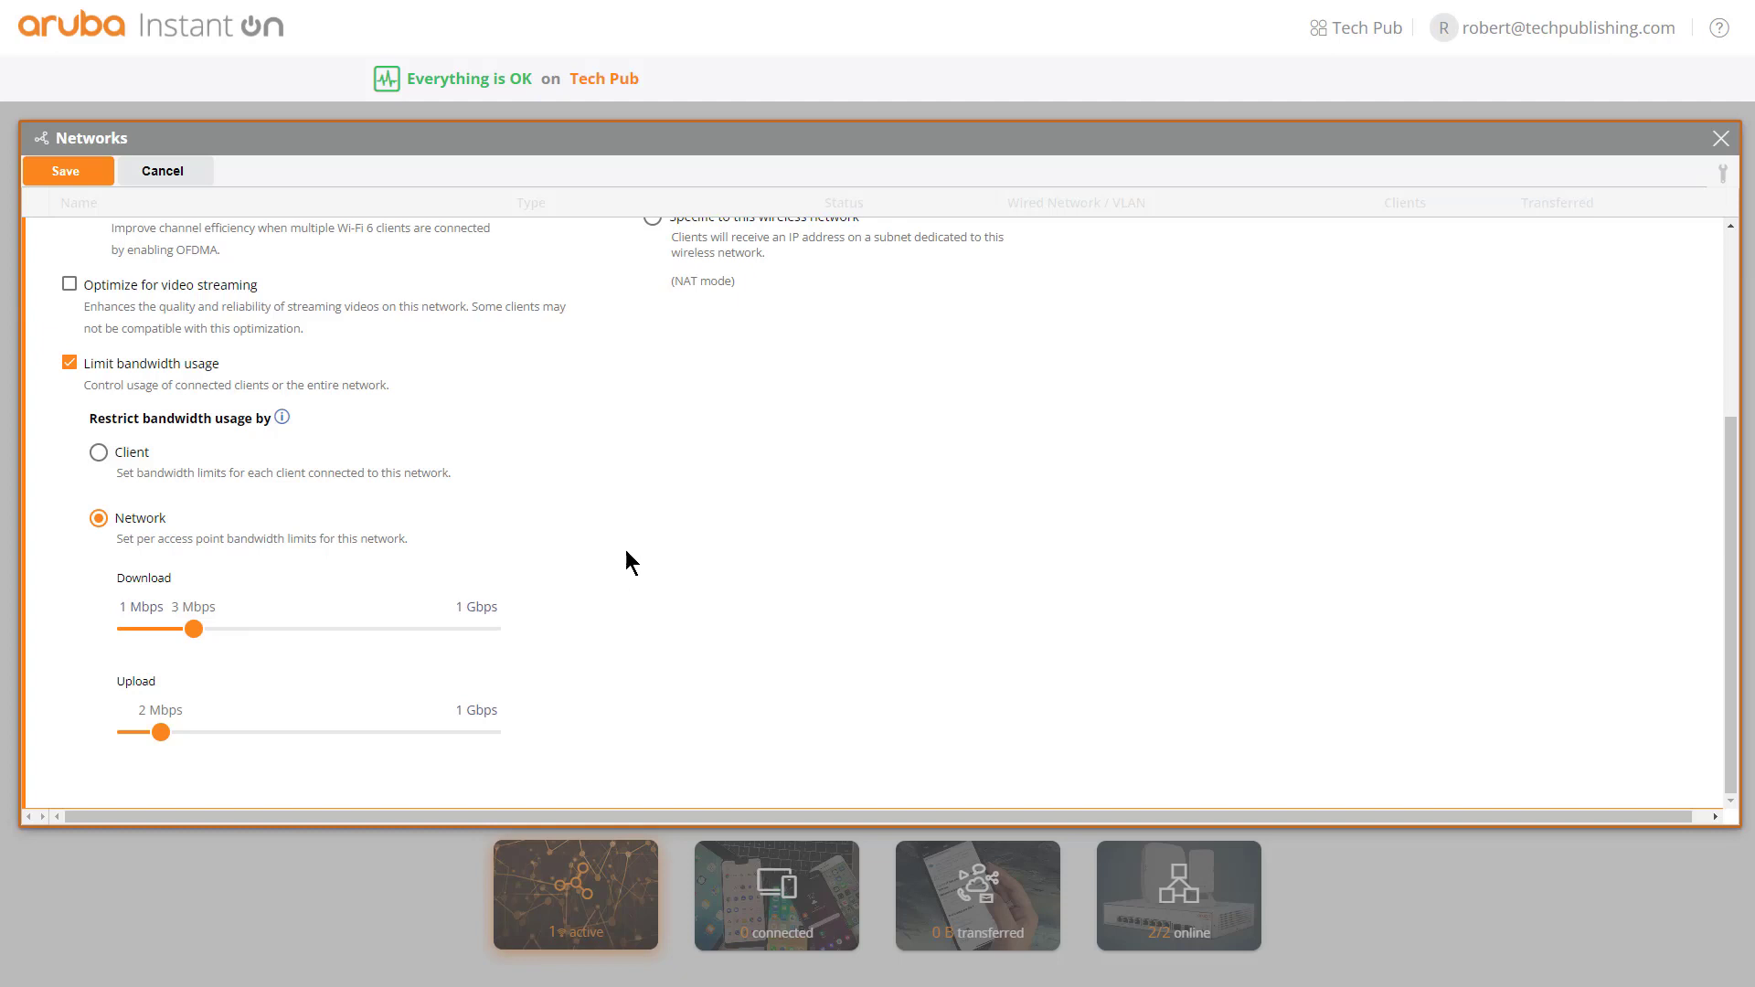
left_click(98, 453)
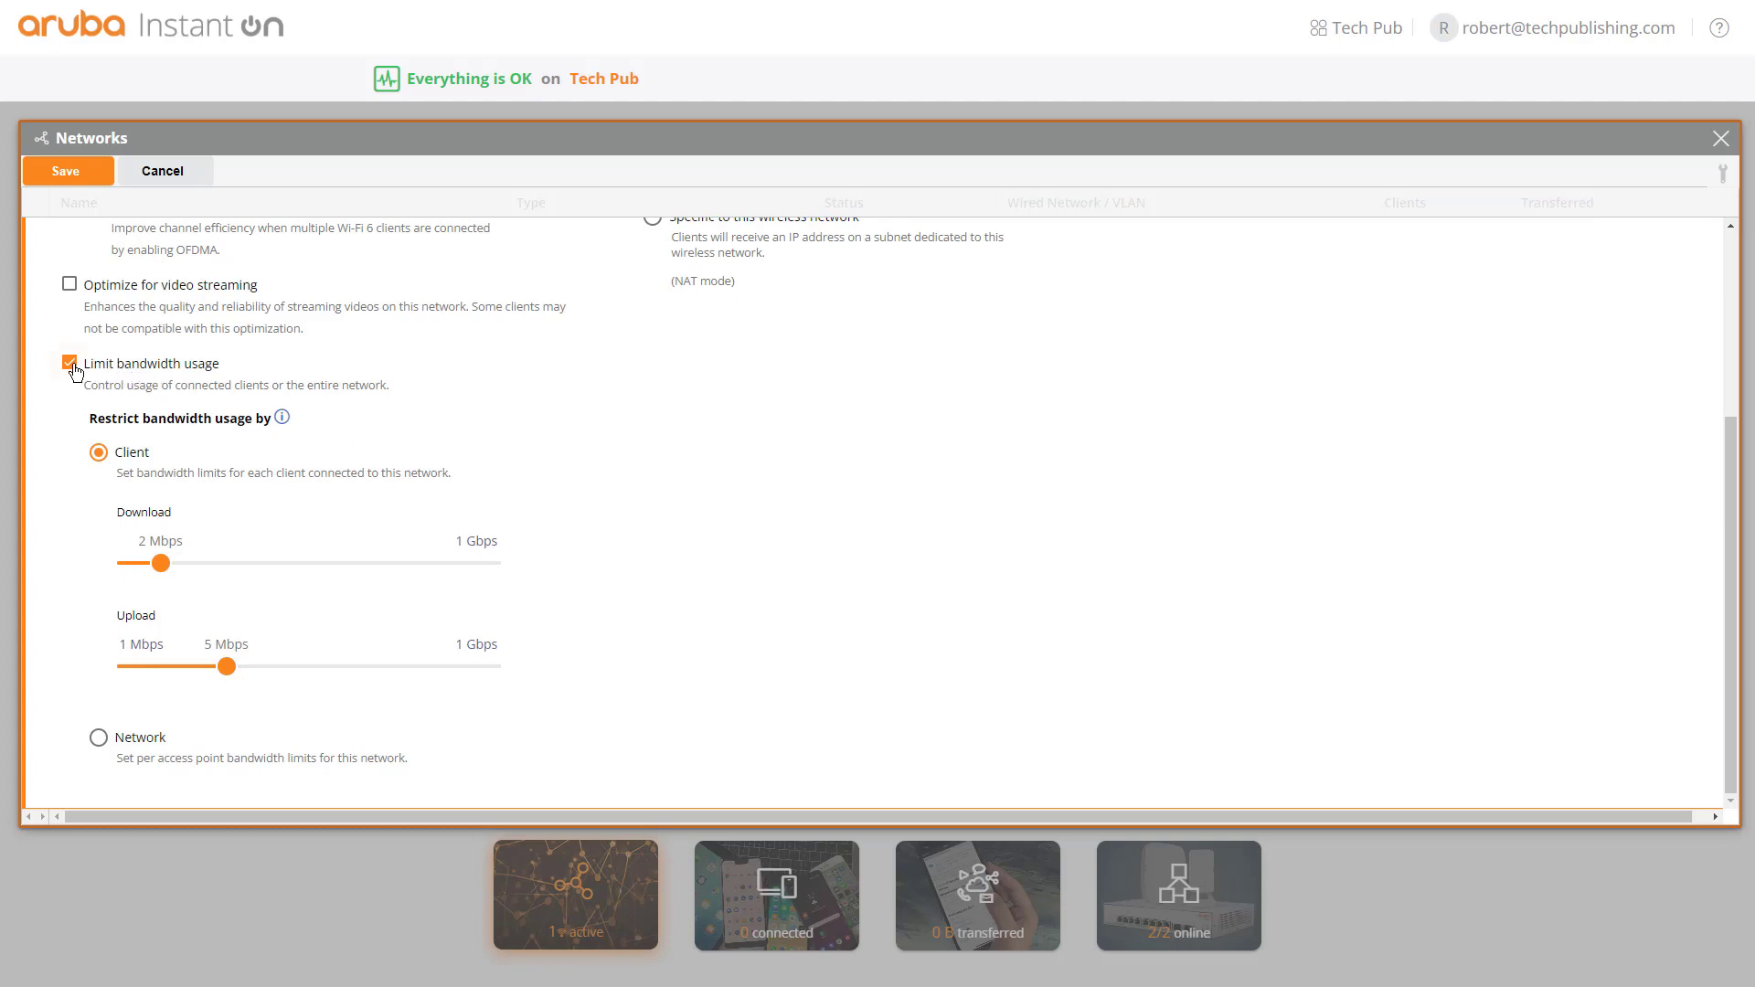
Uncheck Limit bandwidth usage to remove all limits from the Internal WiFi network
left_click(68, 363)
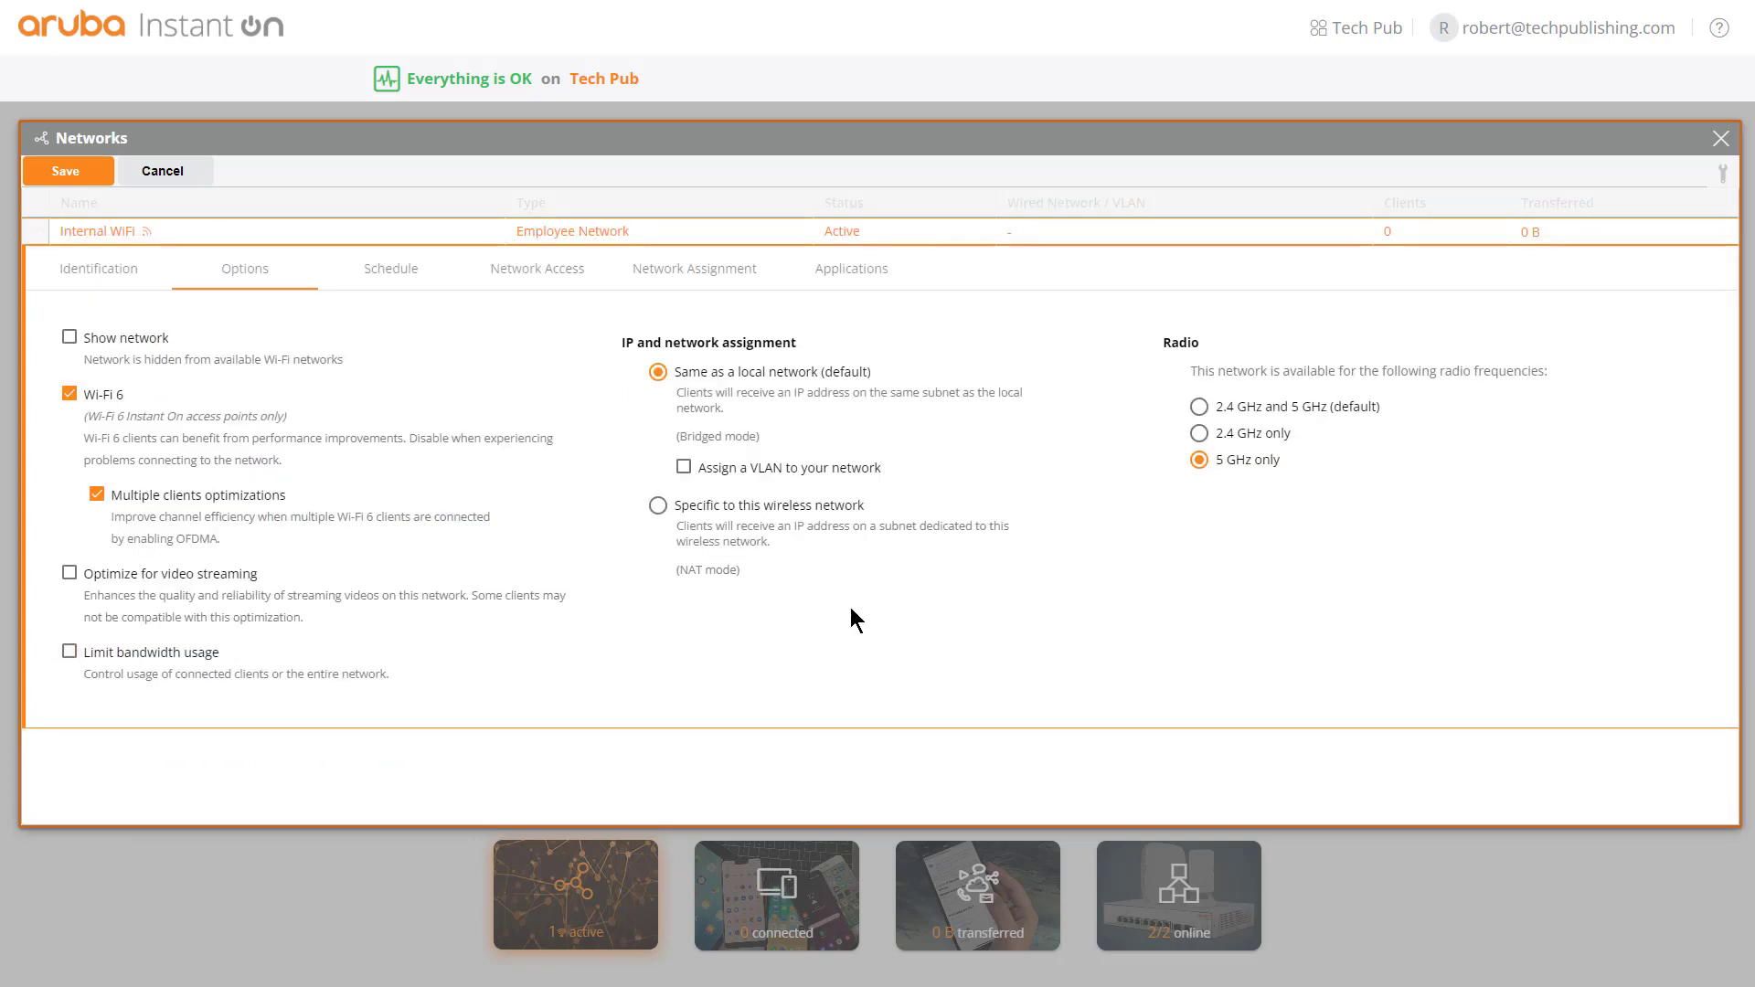